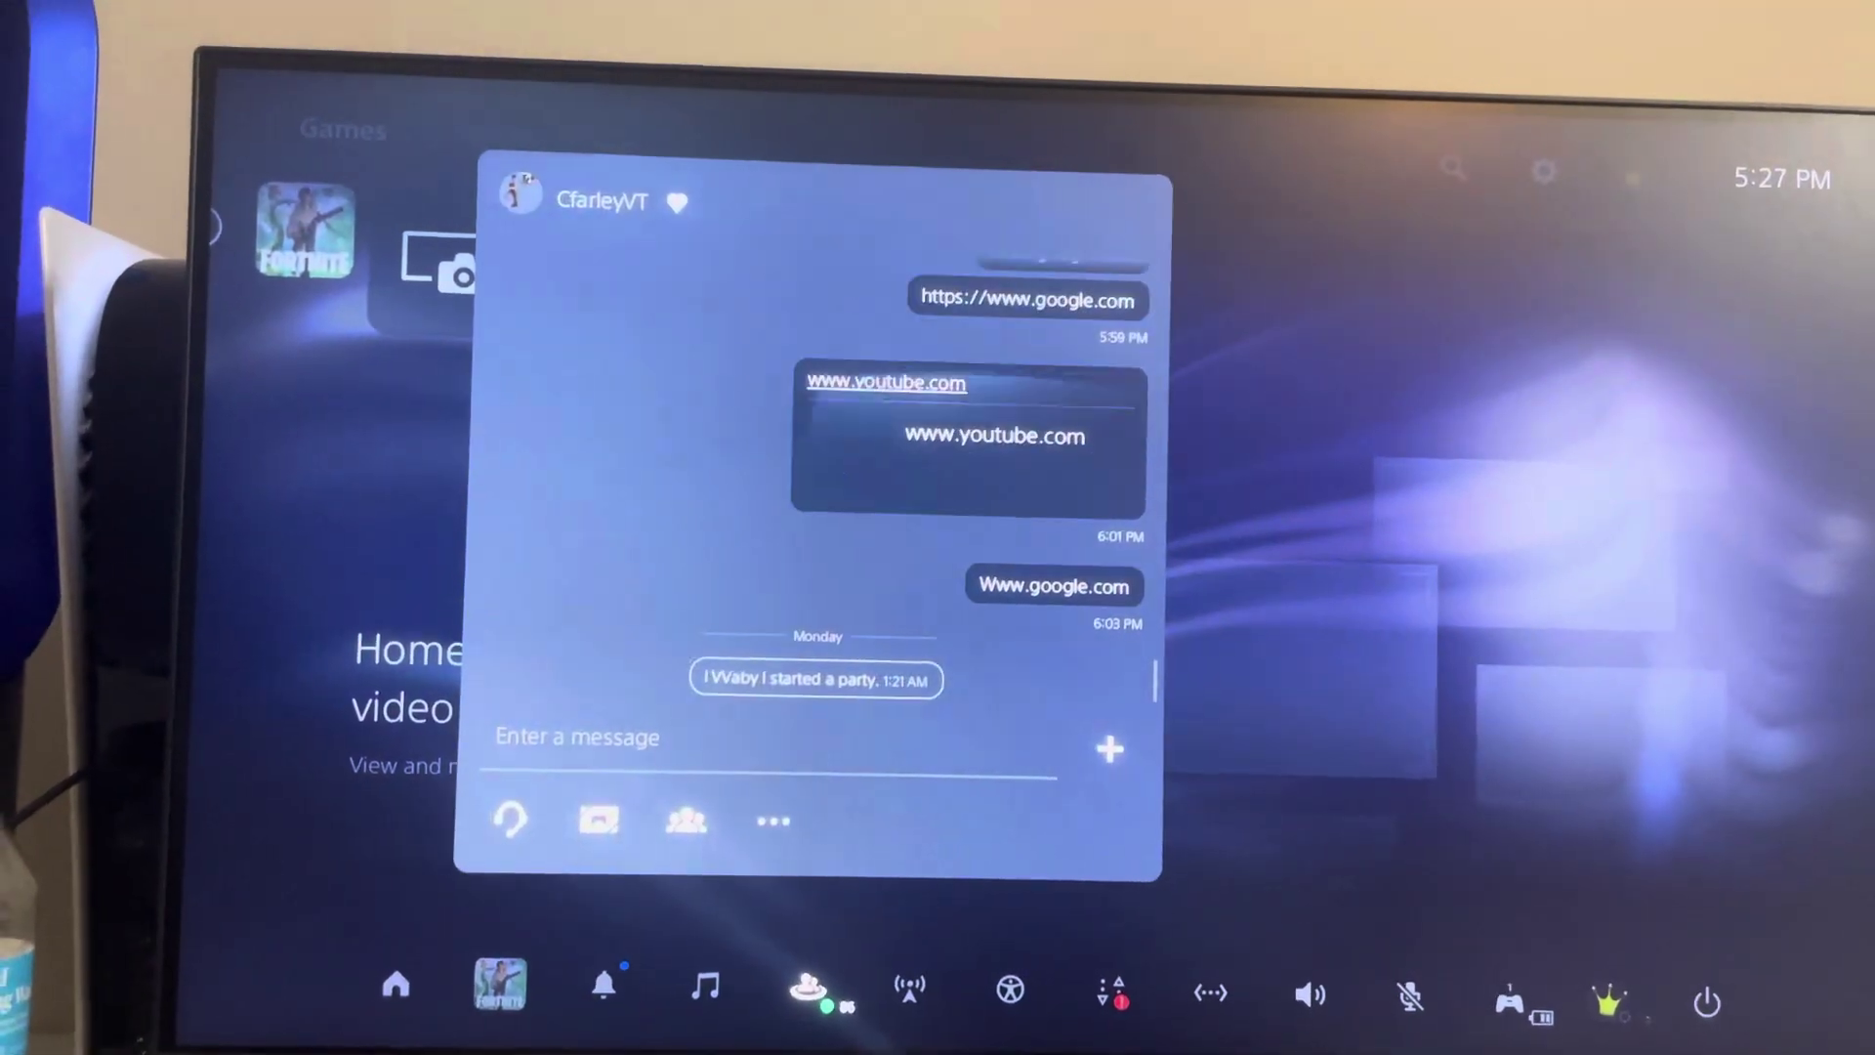
left_click(885, 384)
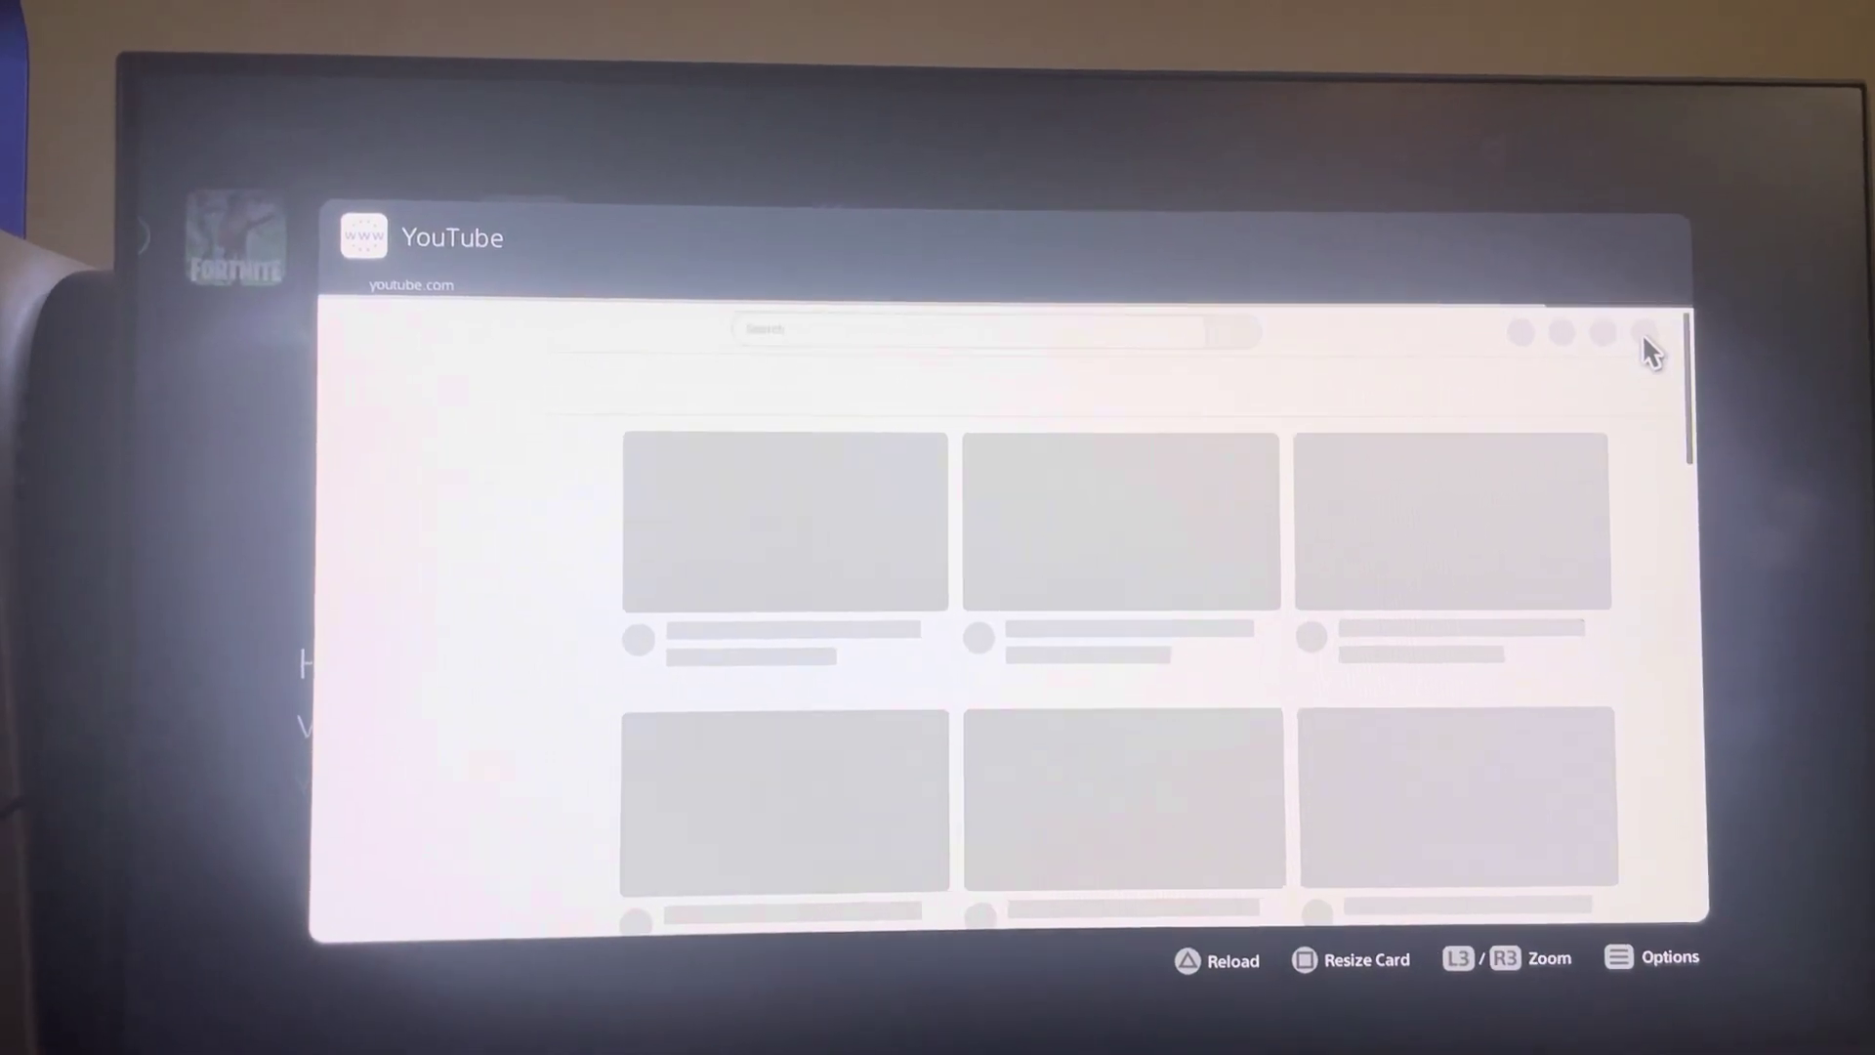